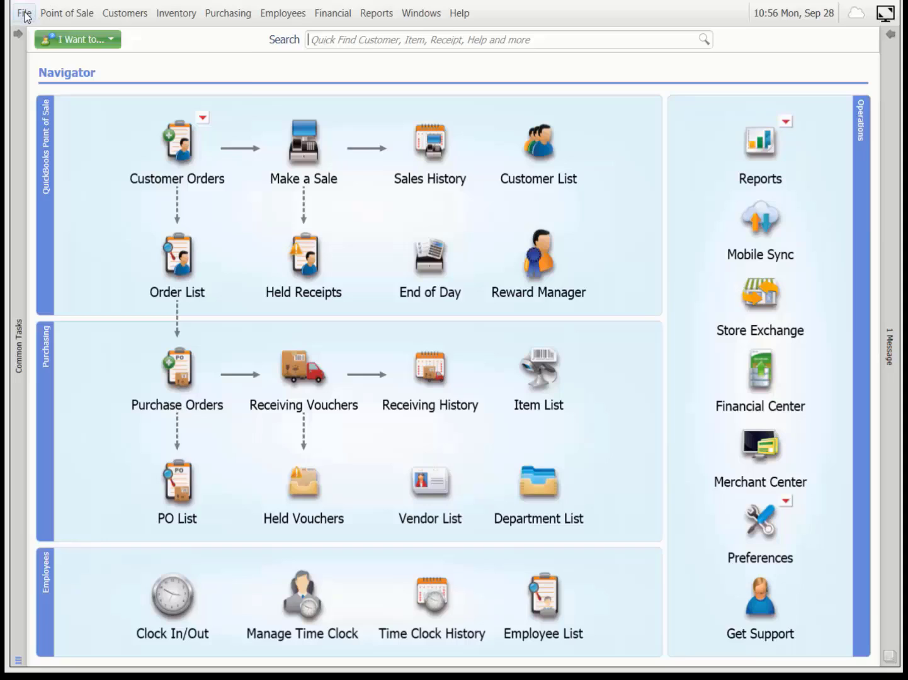
# Open the File menu to reach Back Up Data and Company Operations
pyautogui.click(24, 12)
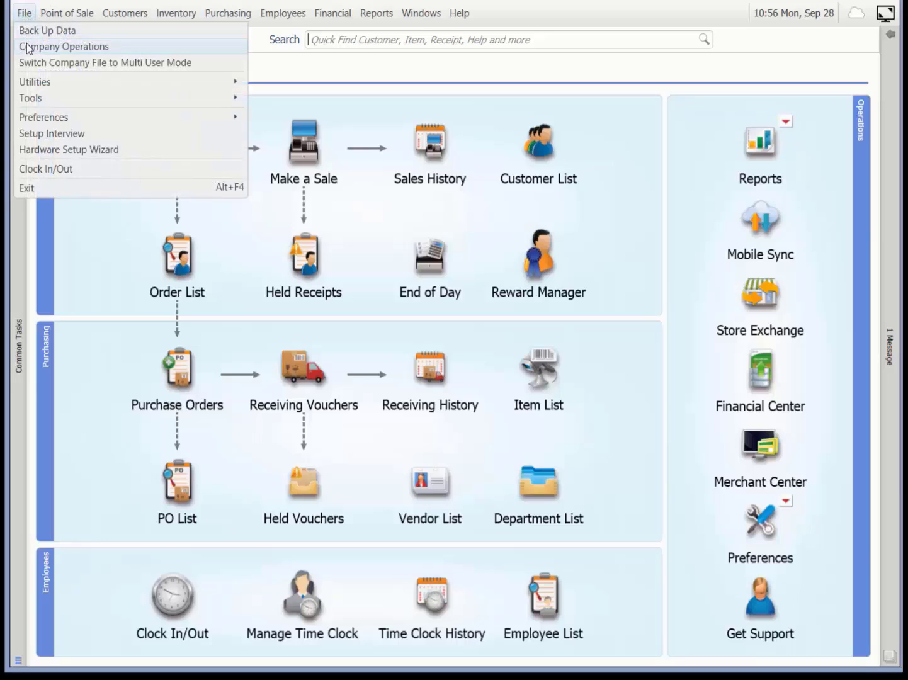
# Start Company Operations, choose Create new company with multi-user mode off, and continue
pyautogui.click(63, 46)
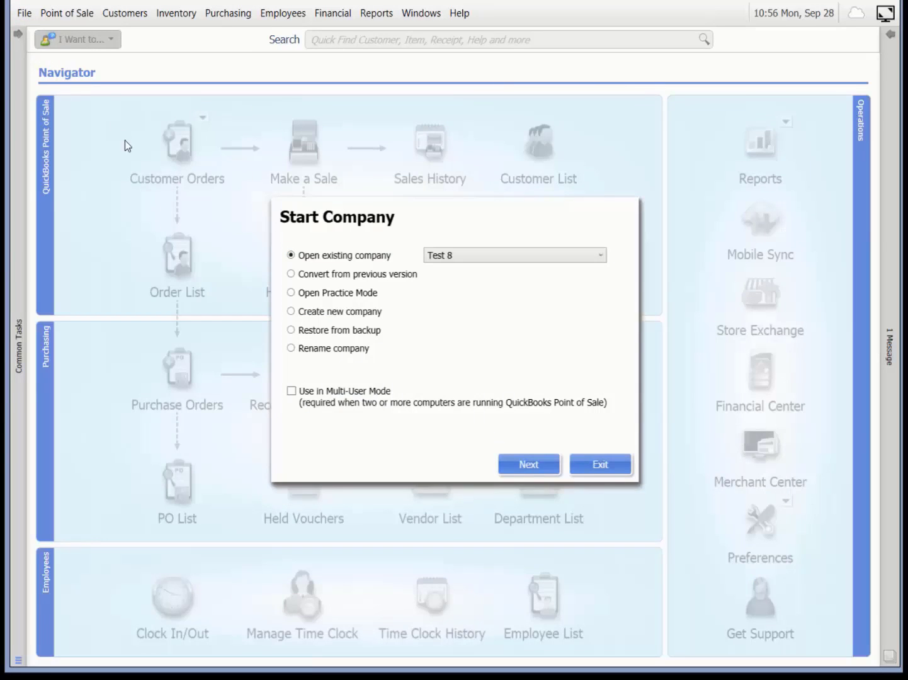
pyautogui.moveTo(271, 292)
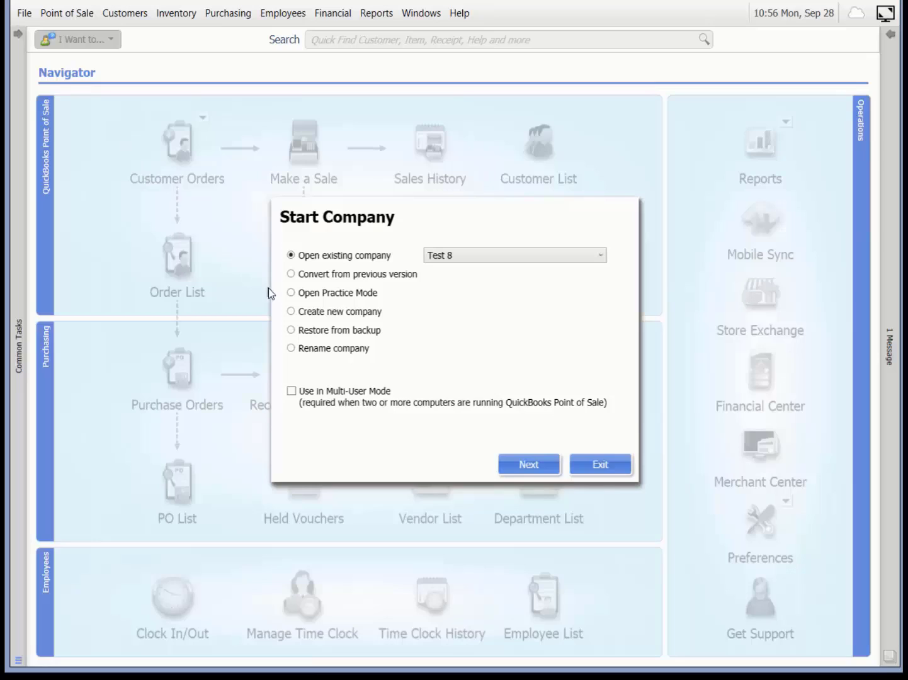
pyautogui.click(291, 311)
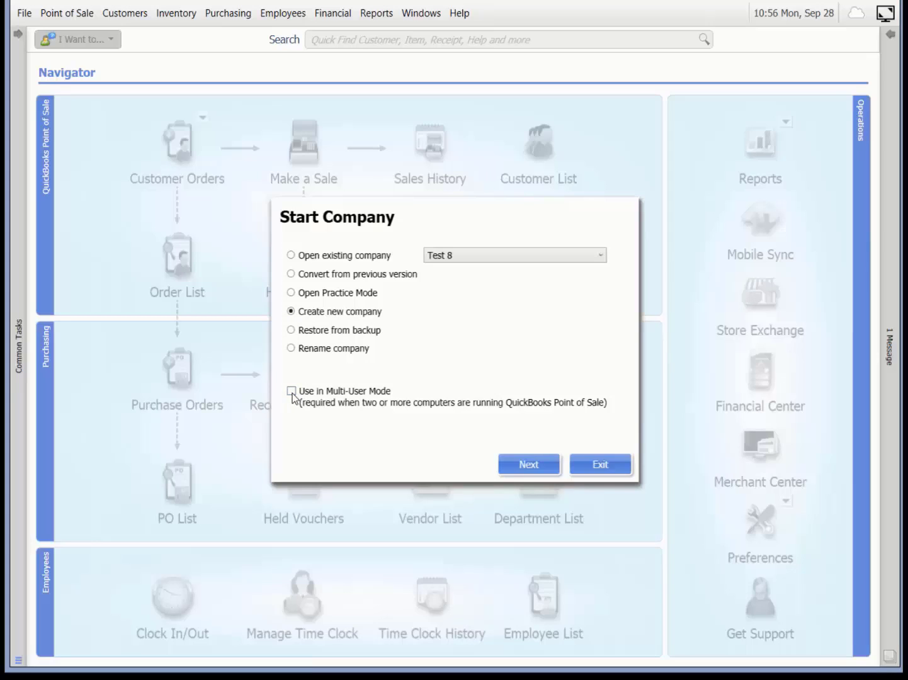
pyautogui.click(291, 391)
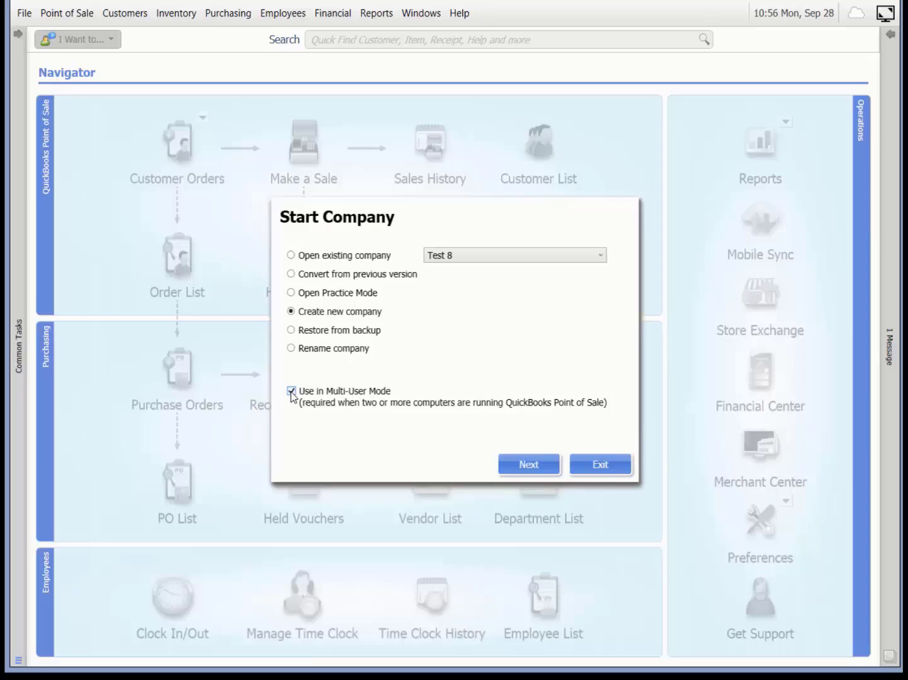
pyautogui.click(290, 390)
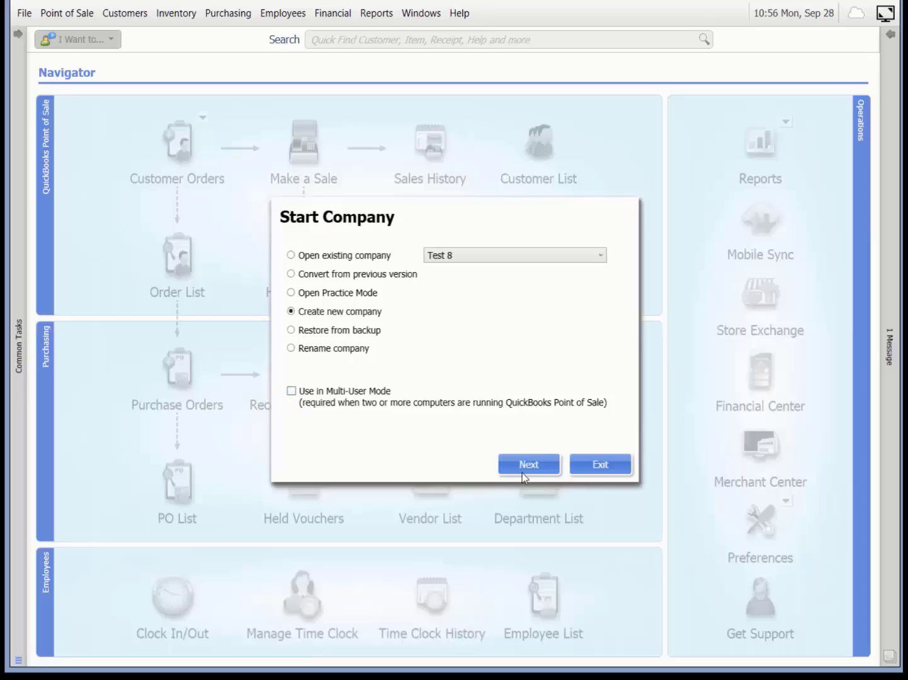
pyautogui.click(528, 464)
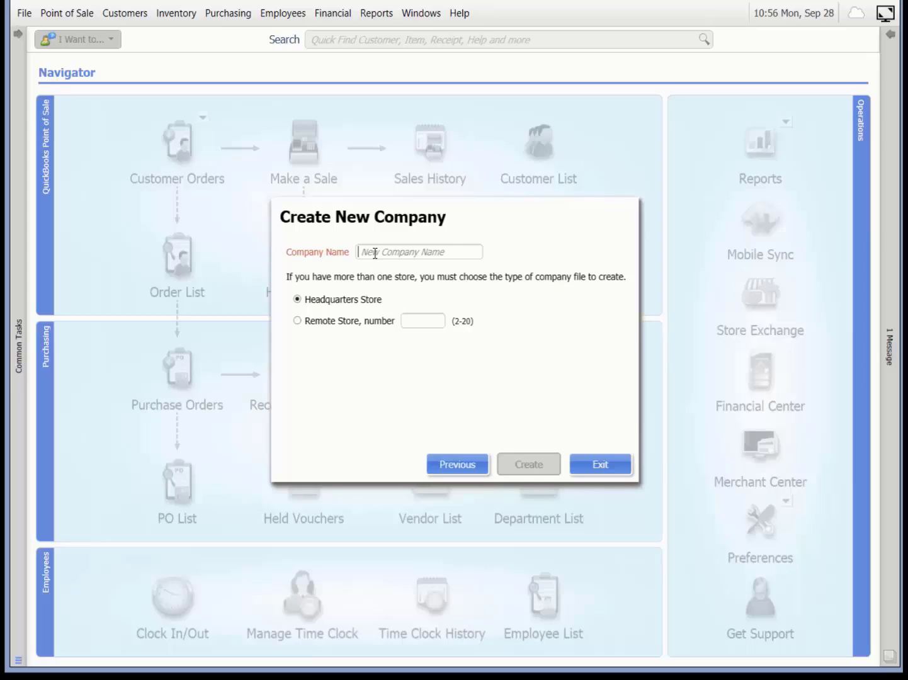
# Name the company 'Carl's Computer Shop', keep it a Headquarters Store, and create it
pyautogui.write("Carl's Computer Shop")
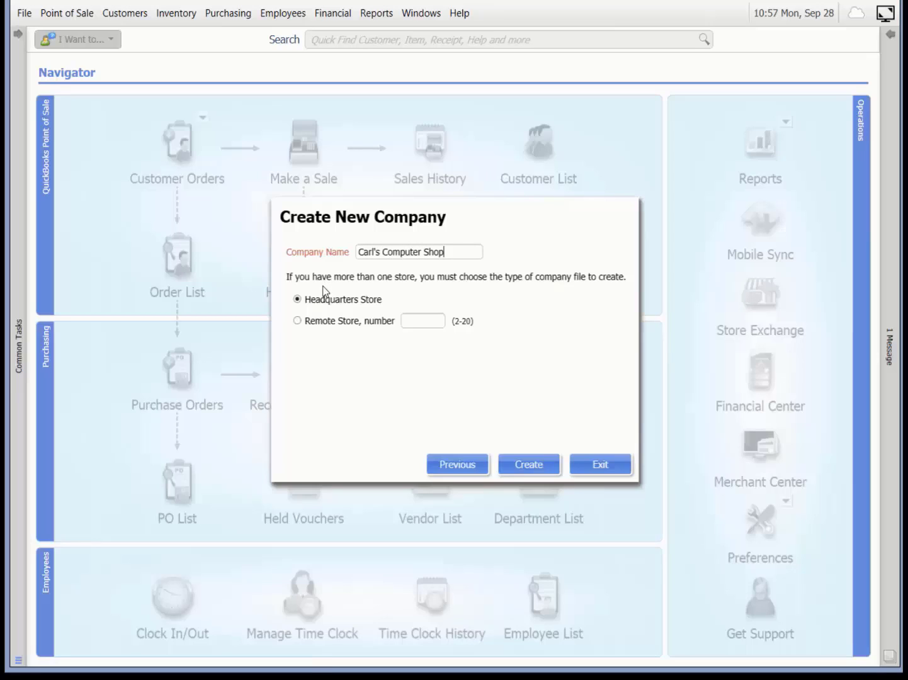
pyautogui.moveTo(335, 288)
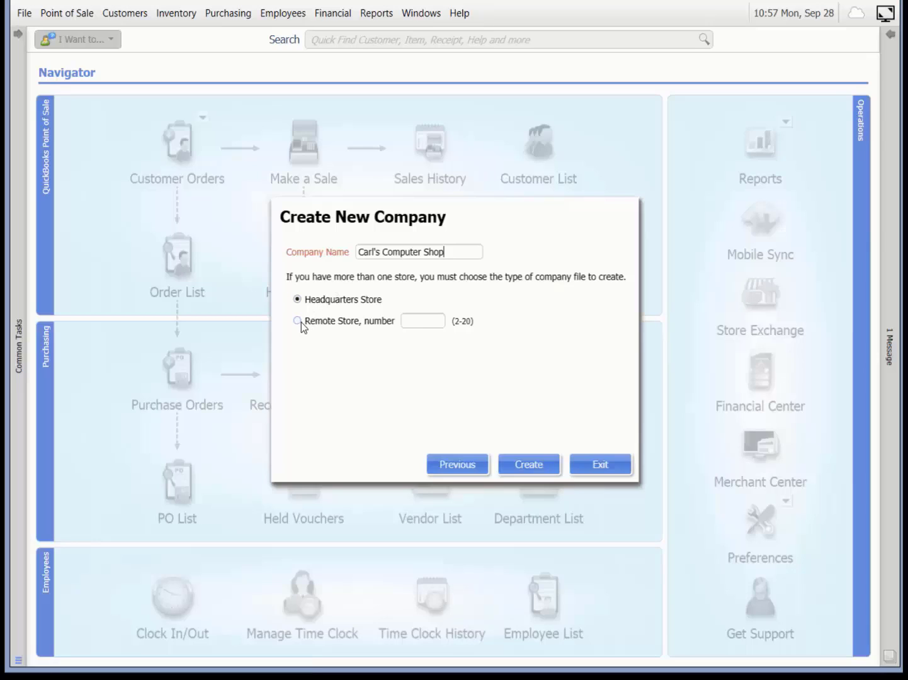
pyautogui.click(297, 321)
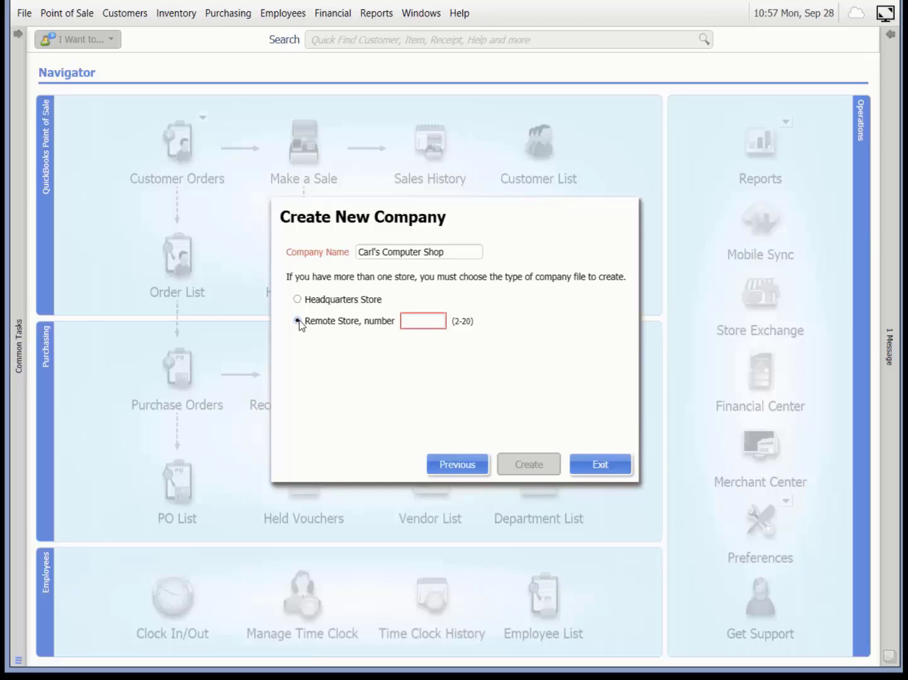
pyautogui.click(297, 299)
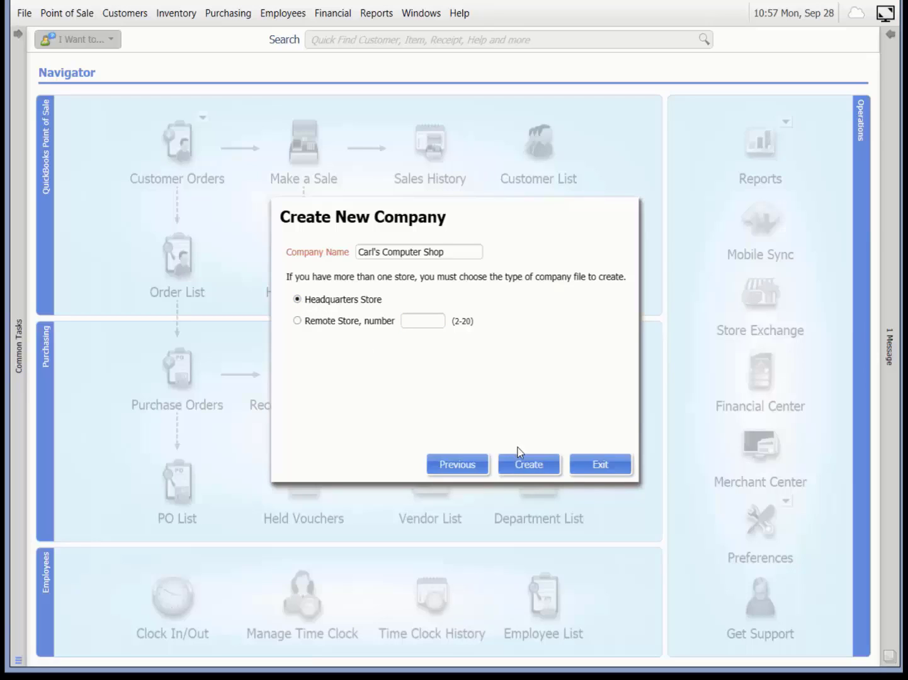
pyautogui.click(528, 464)
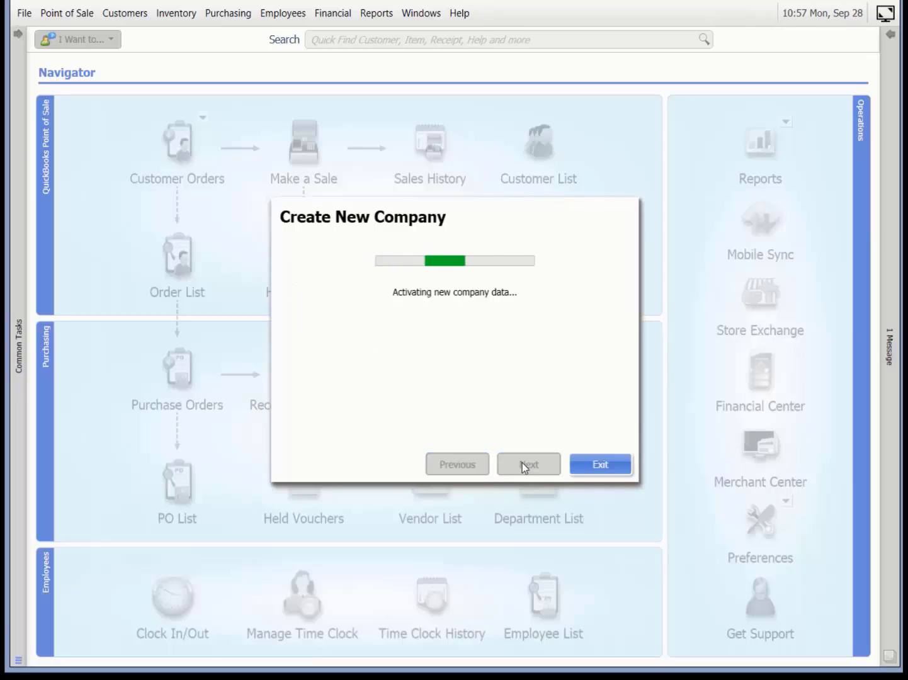